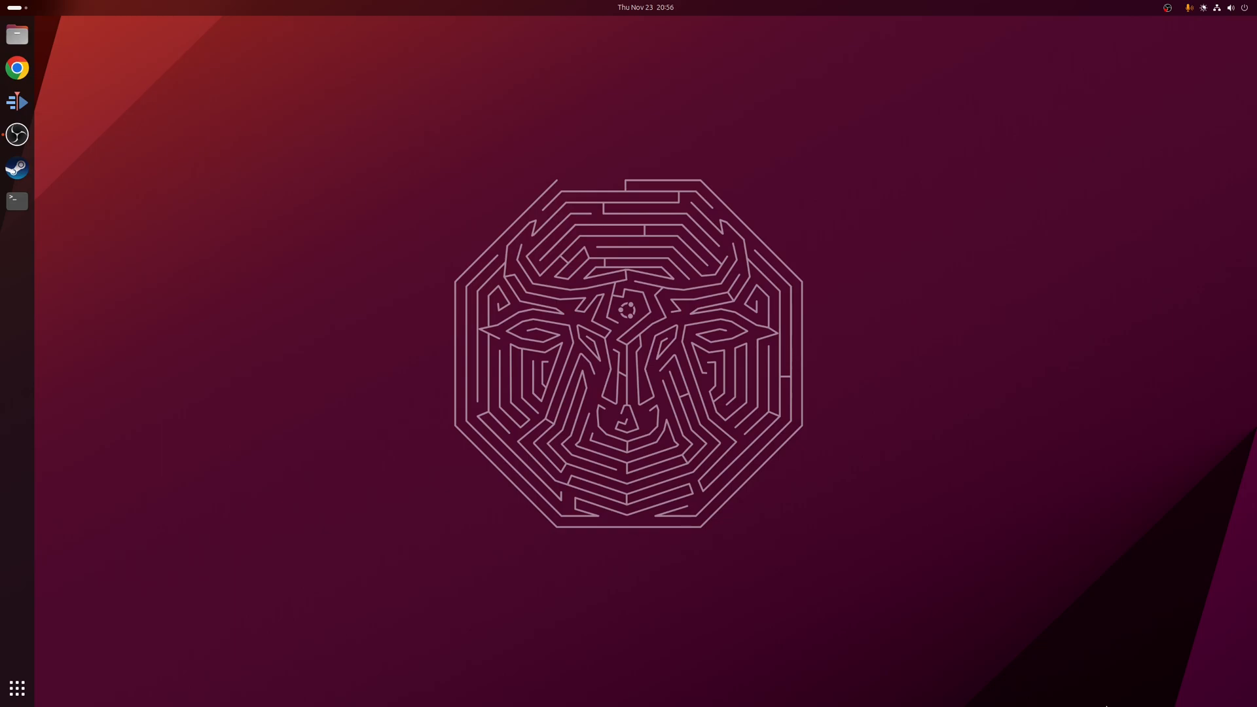
Launch Google Chrome from the dock to a new DuckDuckGo tab
{"action": "left_click", "coordinate": [17, 68]}
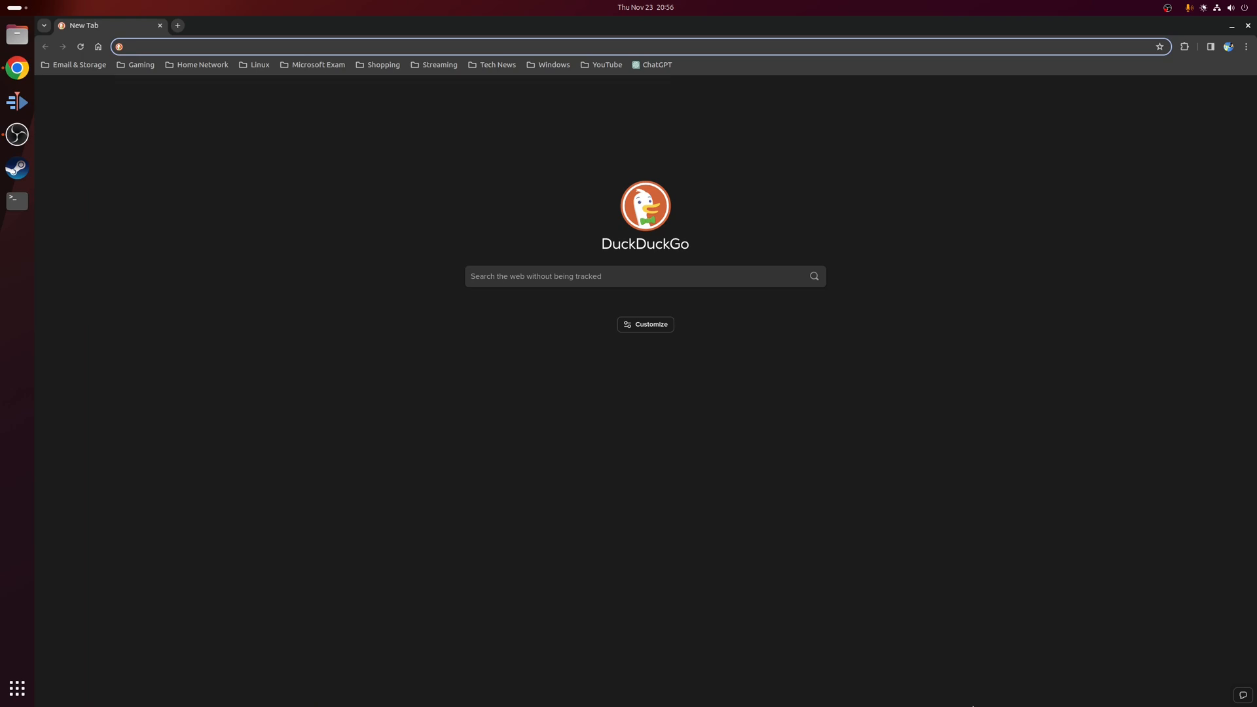
Navigate from the address bar to Spotify's app page on flathub.org
{"action": "type", "text": "spotify.com"}
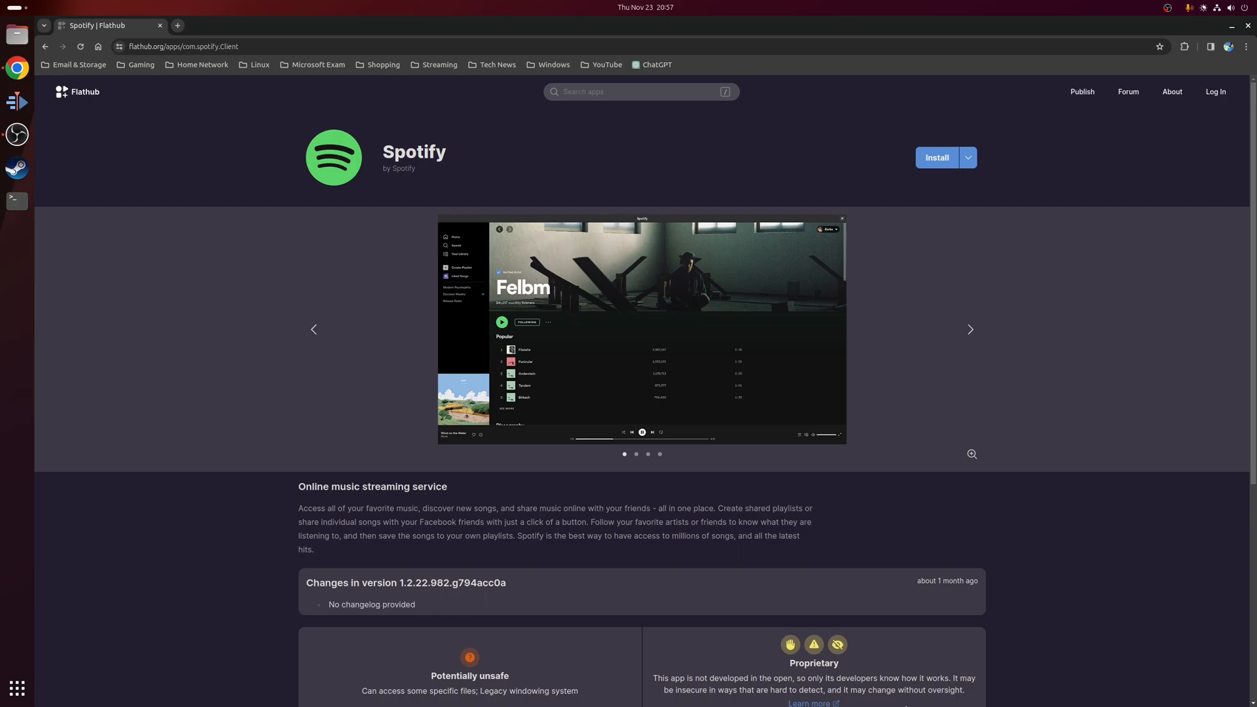
Return to the Flathub home page via the top-left logo
{"action": "left_click", "coordinate": [78, 91]}
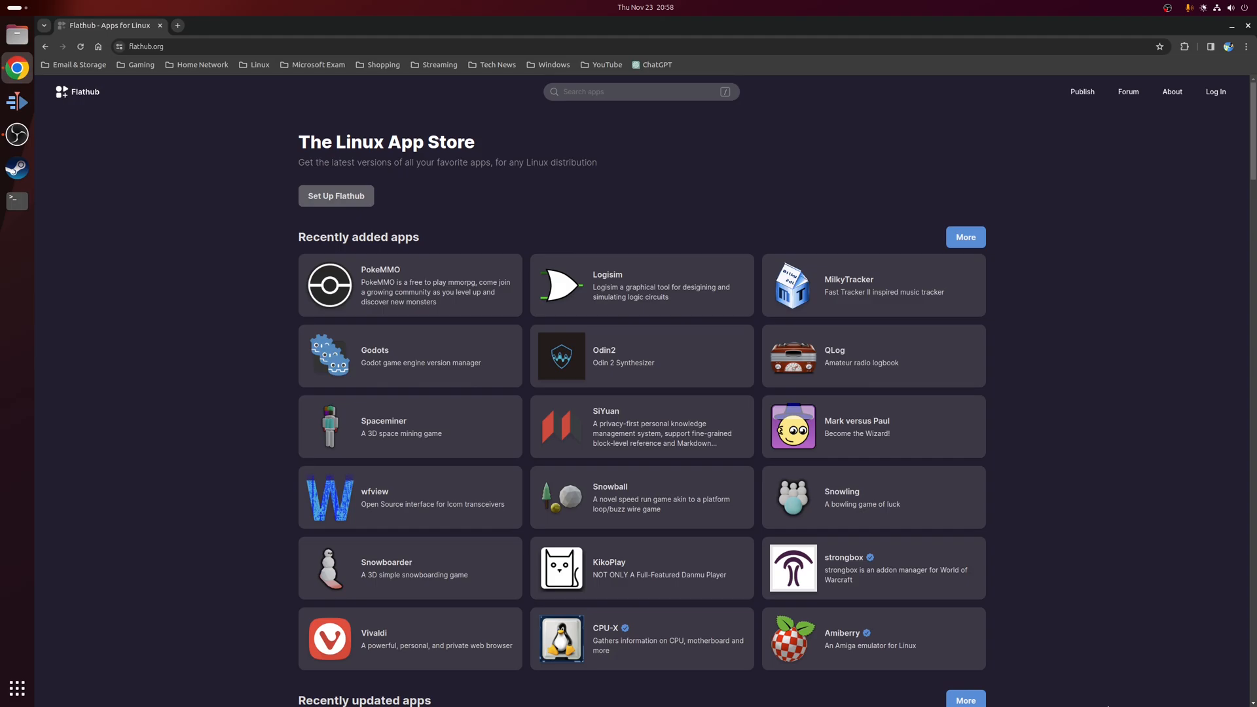
{"action": "mouse_move", "coordinate": [336, 196]}
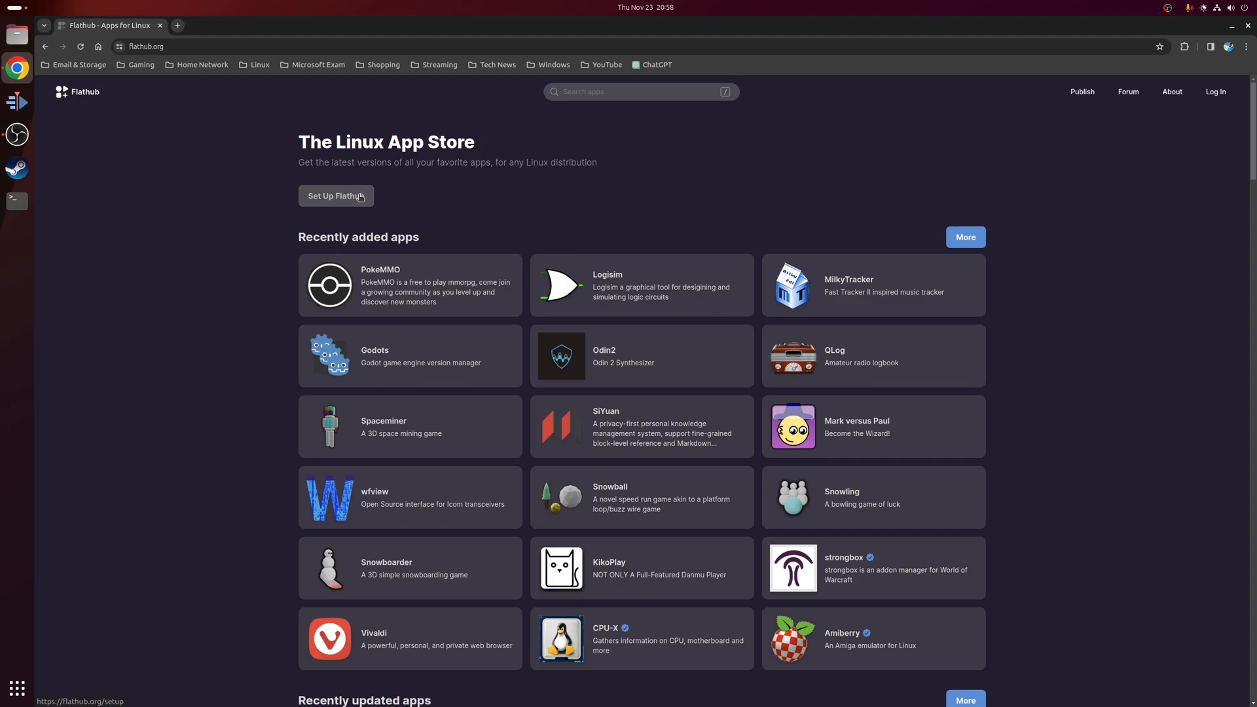
Open Flathub's Set Up guide and choose the Ubuntu instructions
{"action": "left_click", "coordinate": [335, 196]}
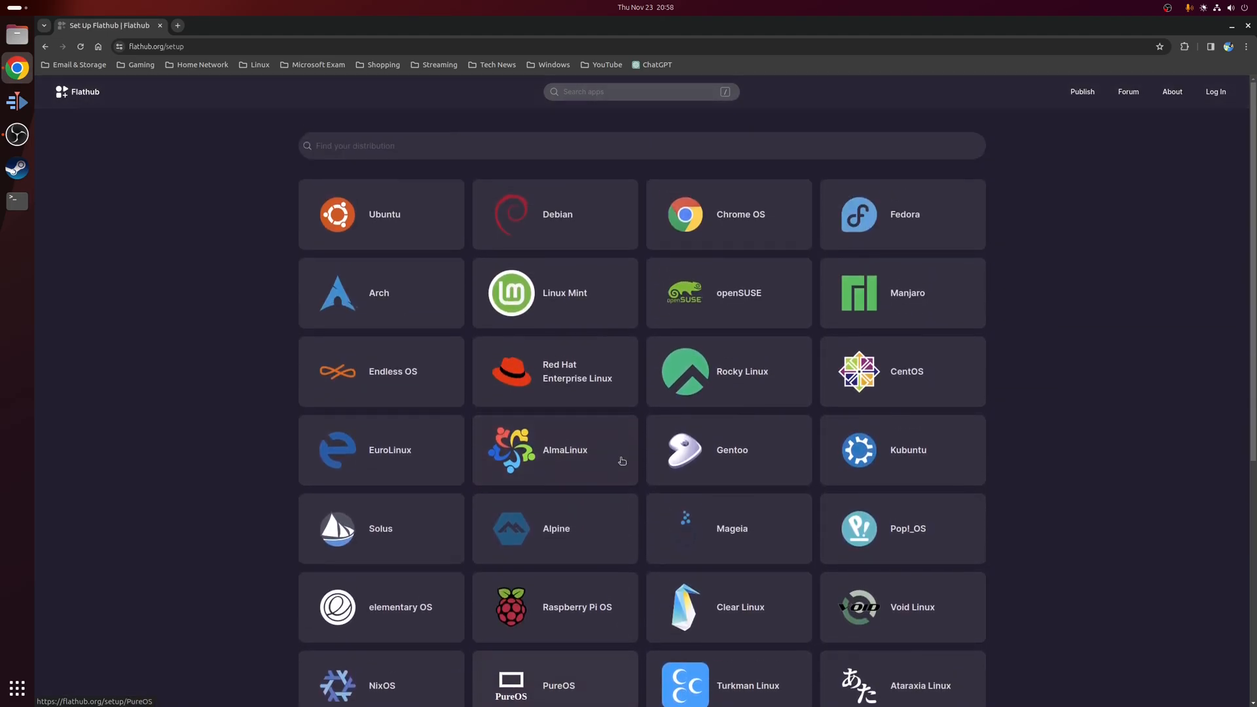
{"action": "mouse_move", "coordinate": [621, 460]}
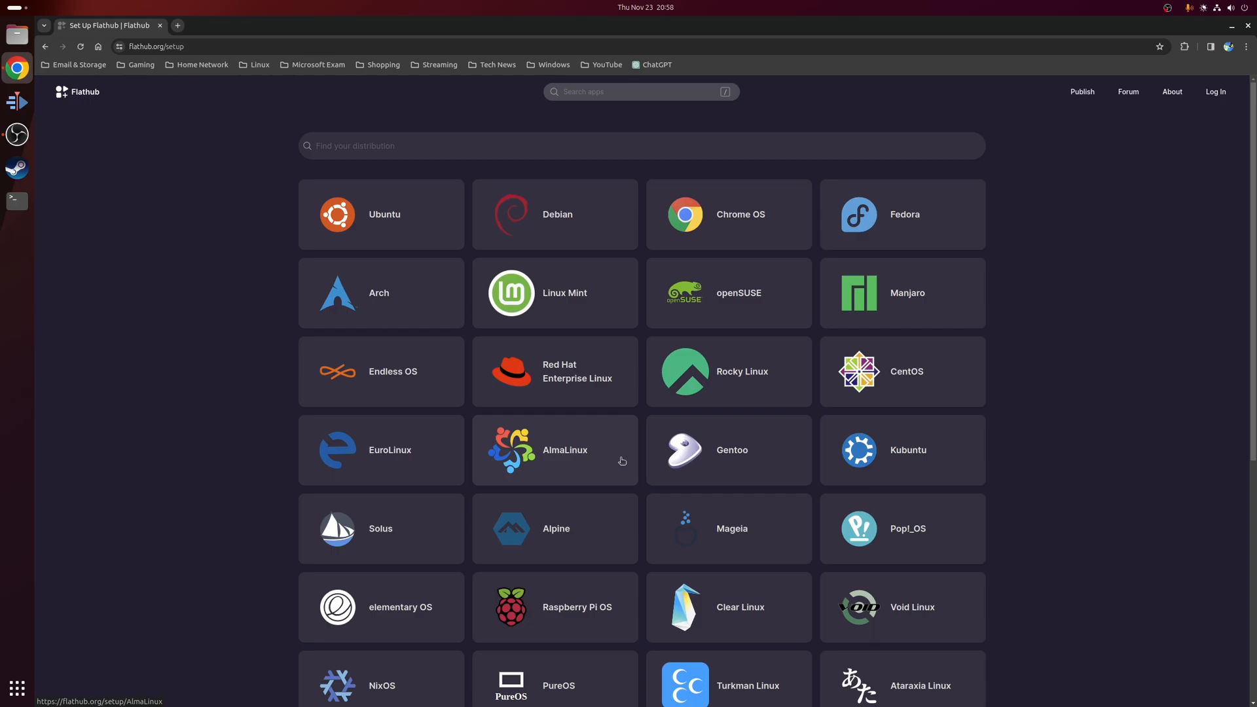
{"action": "mouse_move", "coordinate": [416, 240]}
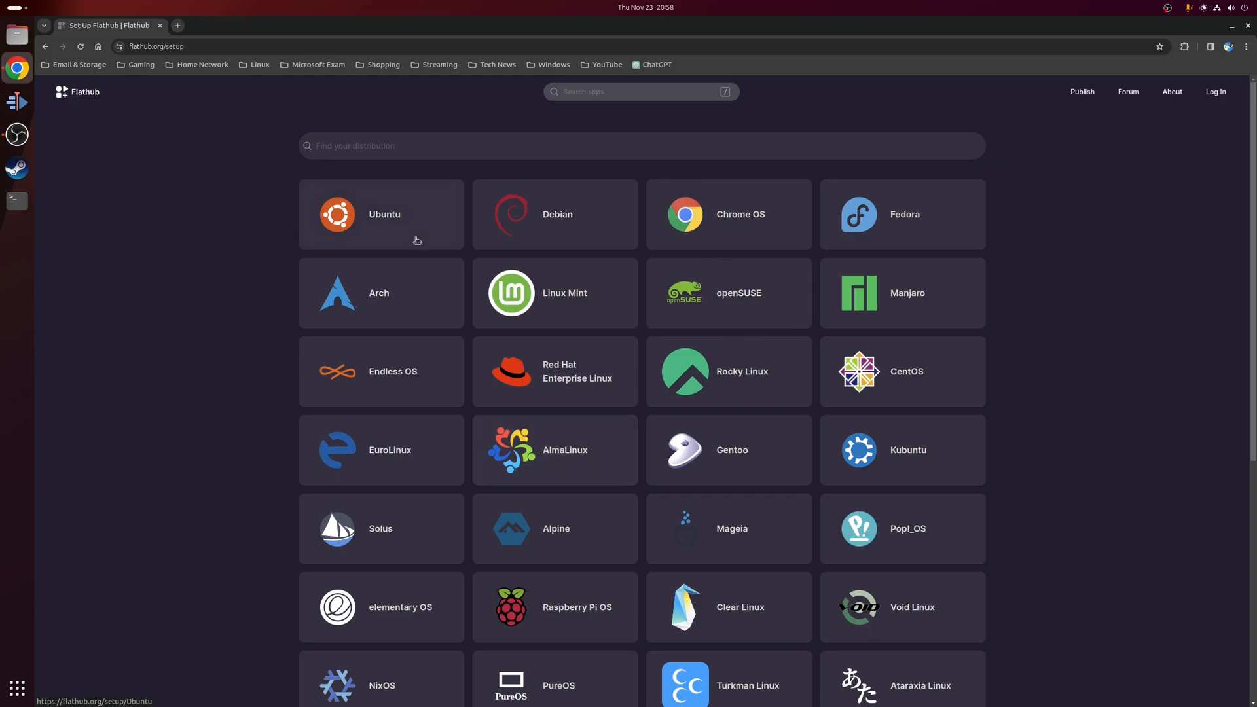
{"action": "left_click", "coordinate": [381, 214]}
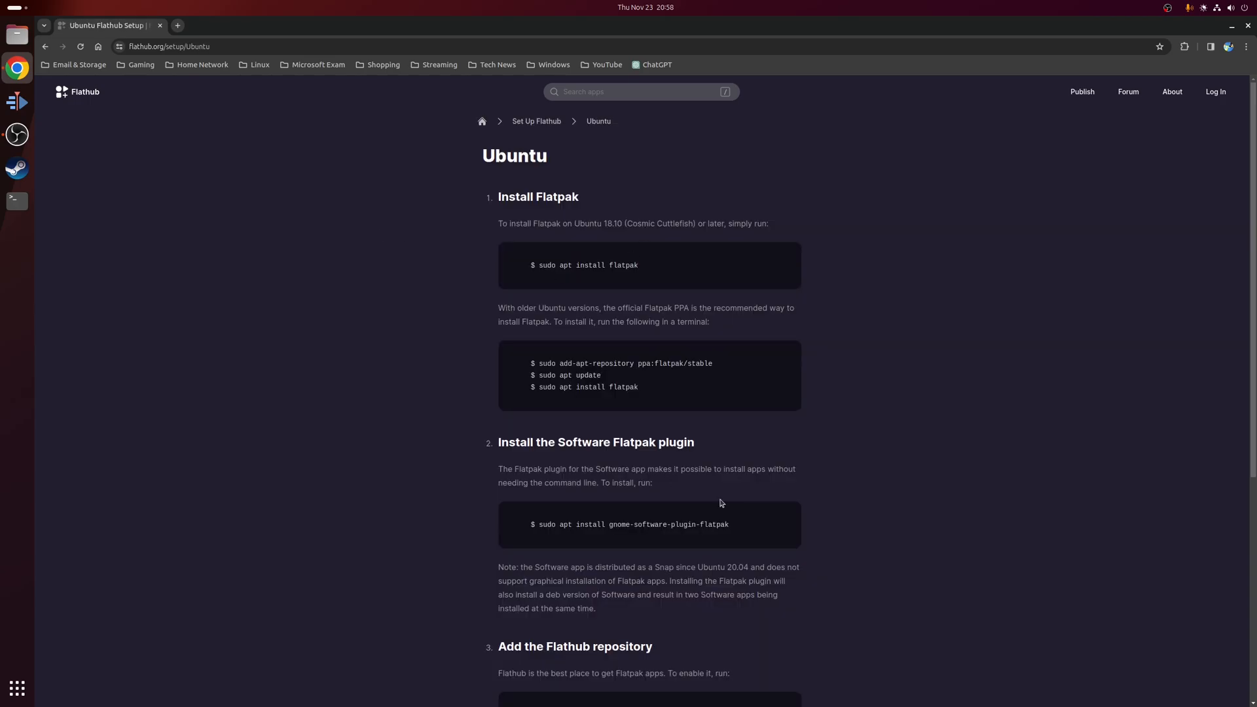
{"action": "mouse_move", "coordinate": [819, 467]}
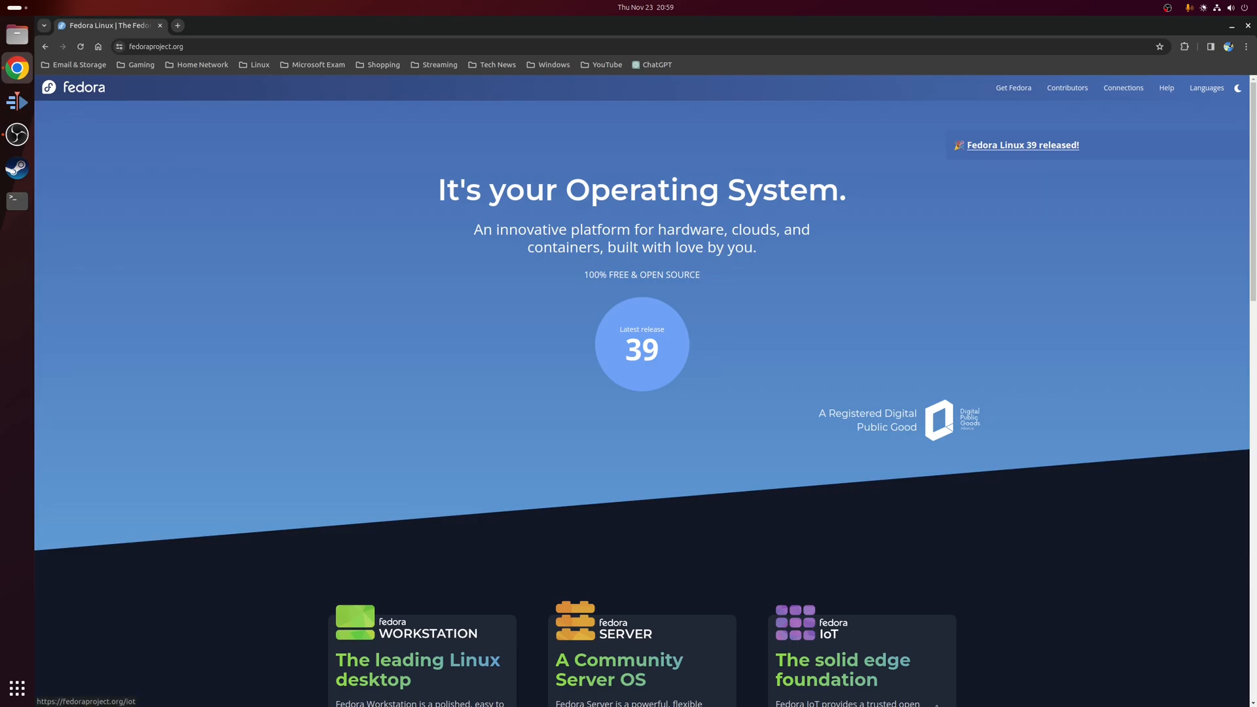
{"action": "mouse_move", "coordinate": [271, 57]}
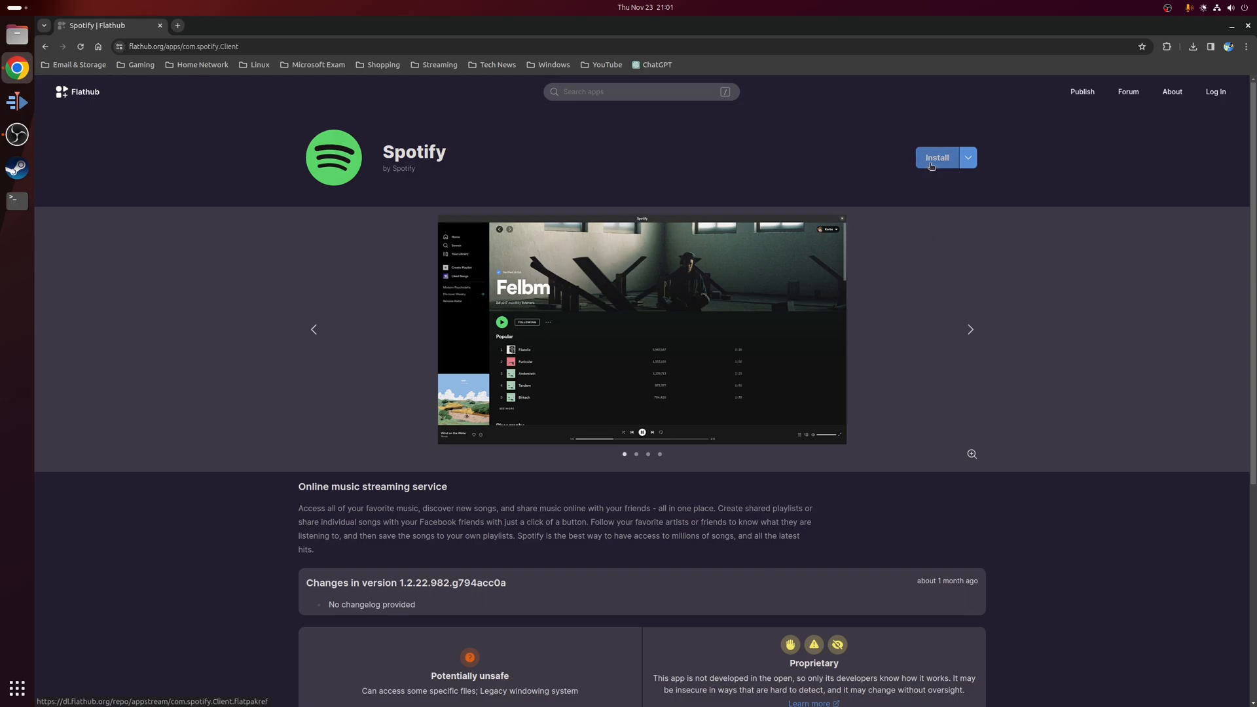
{"action": "left_click", "coordinate": [936, 157]}
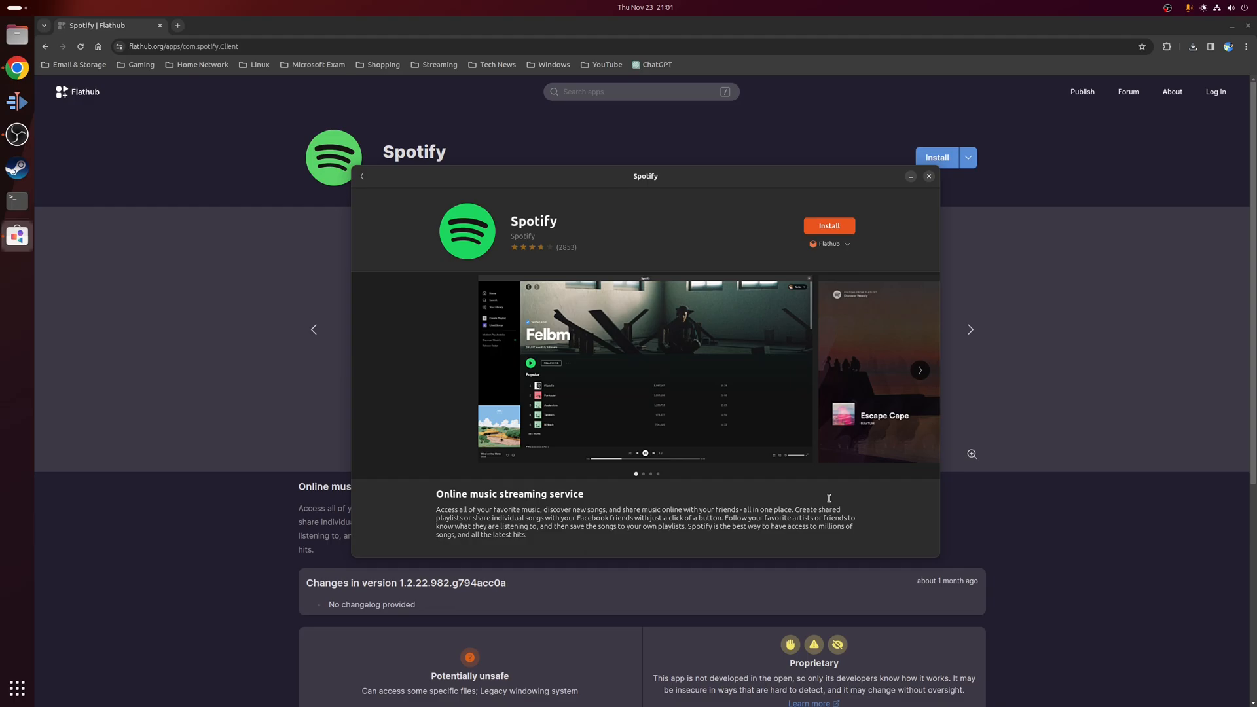
{"action": "left_click", "coordinate": [928, 176]}
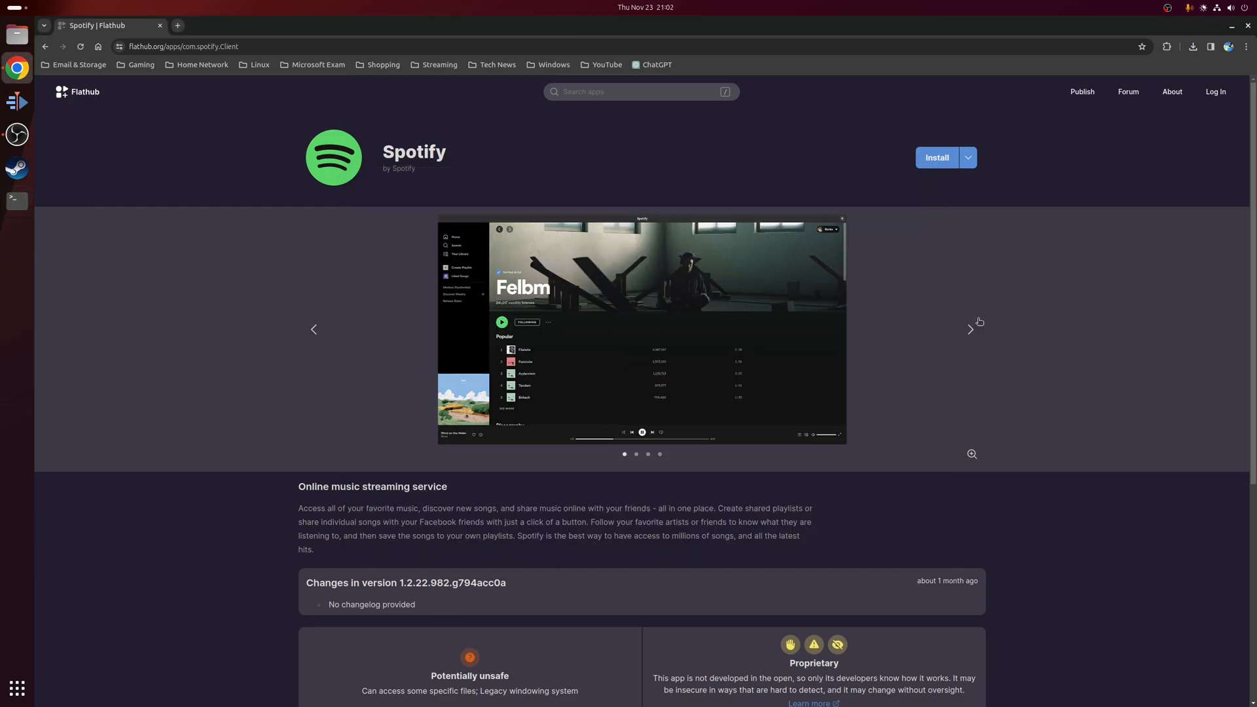
{"action": "mouse_move", "coordinate": [1081, 335]}
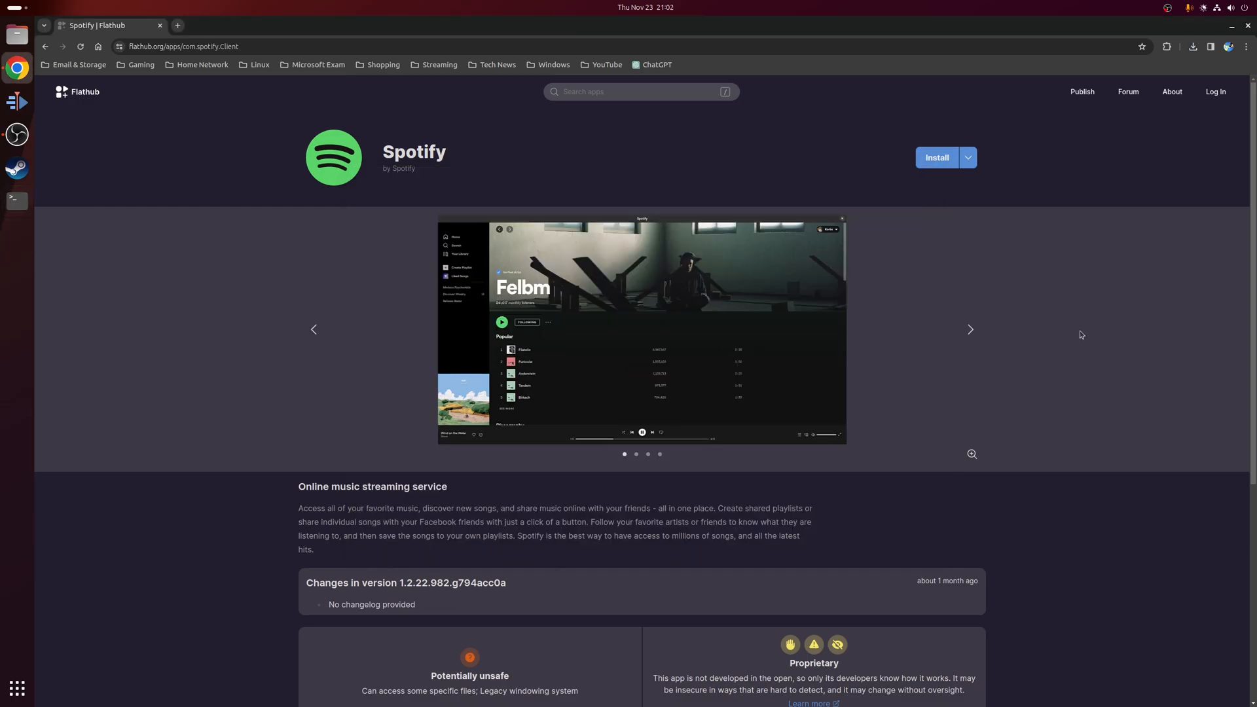
{"action": "mouse_move", "coordinate": [968, 157]}
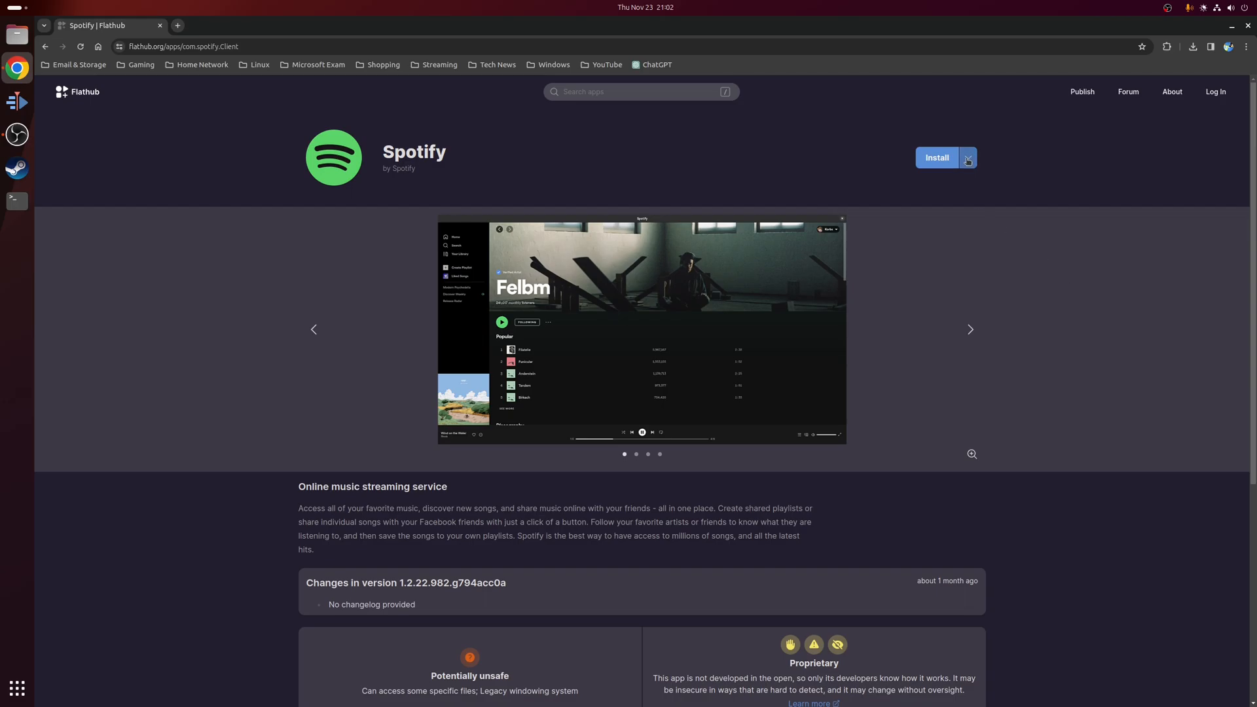
Reveal and select Spotify's flatpak install command, then show the Ubuntu app grid
{"action": "left_click", "coordinate": [968, 158]}
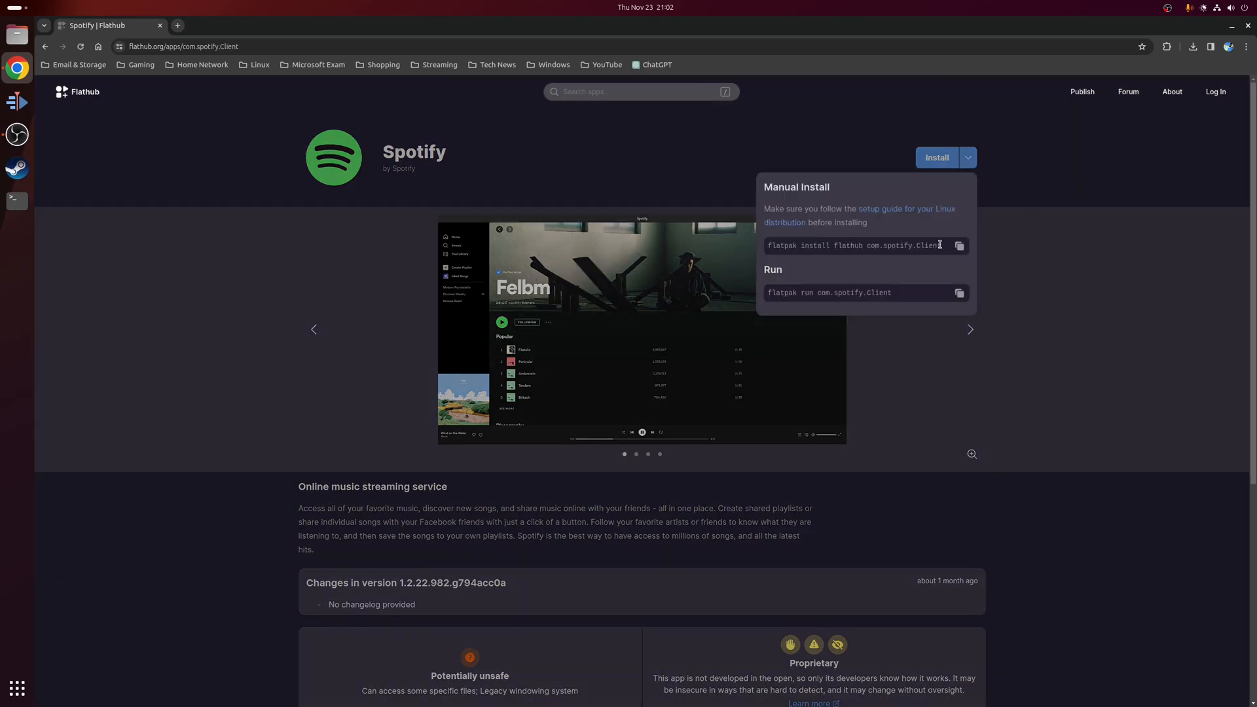
{"action": "triple_click", "coordinate": [854, 246]}
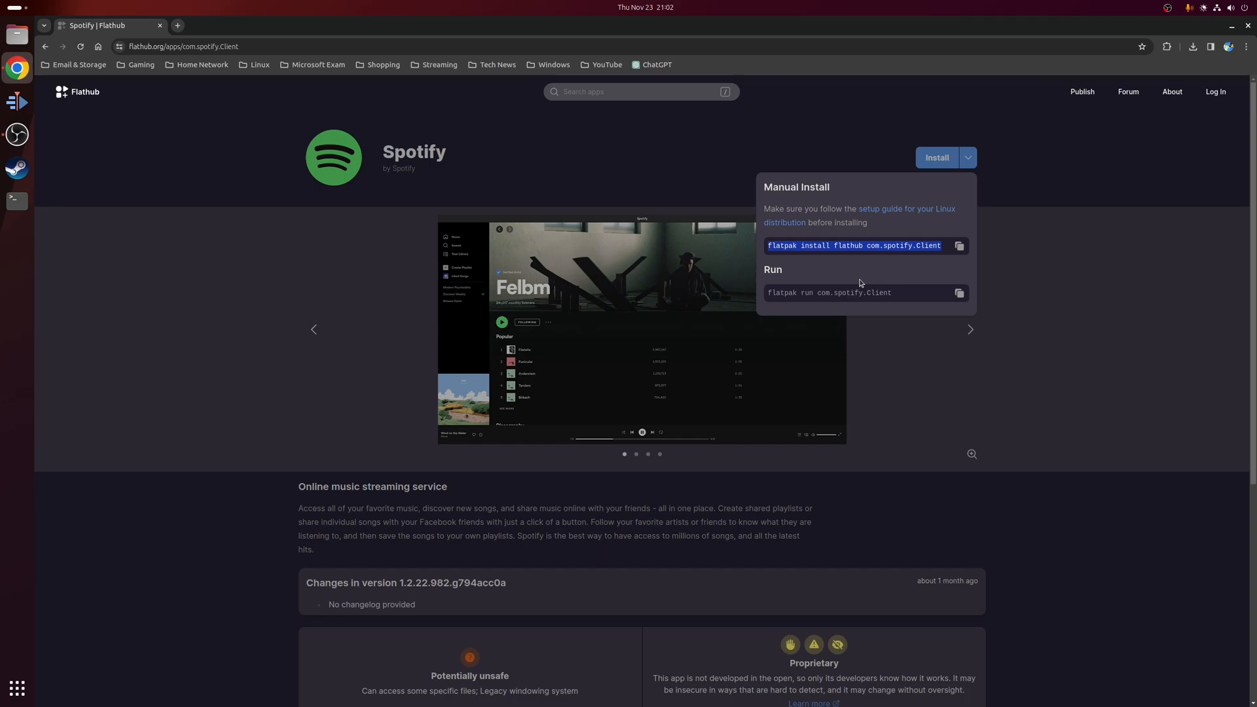
{"action": "mouse_move", "coordinate": [1082, 325]}
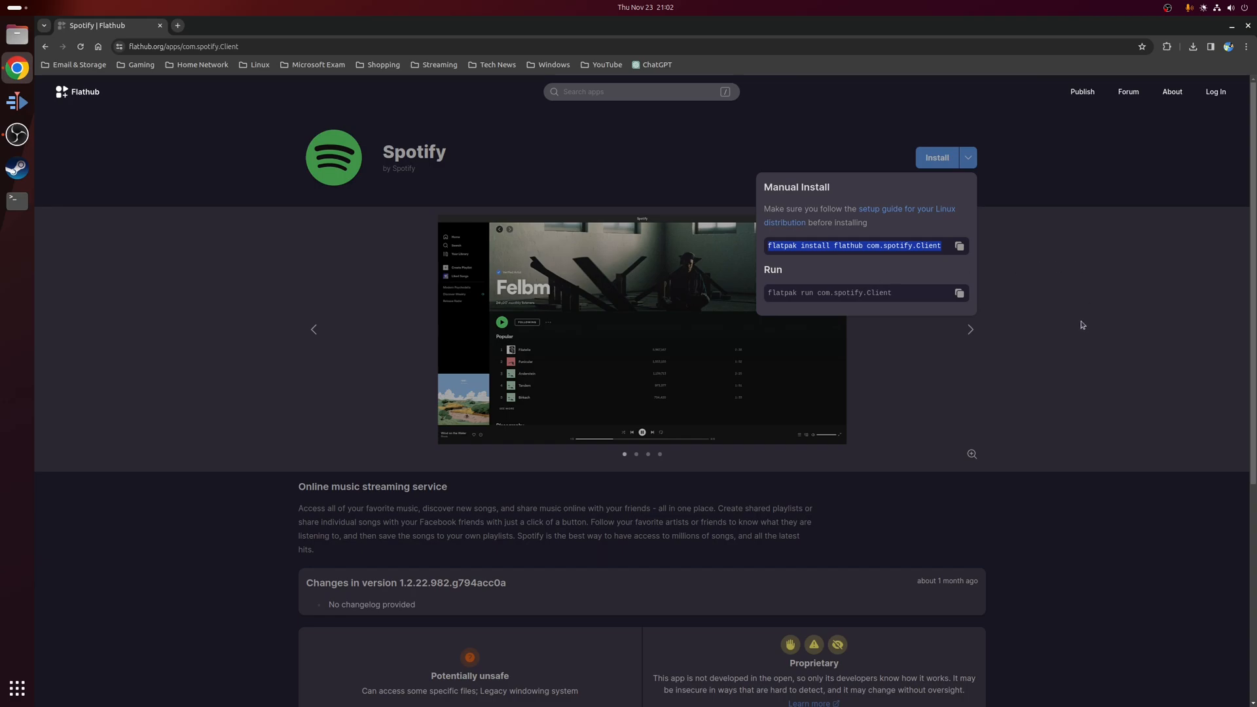
{"action": "left_click", "coordinate": [17, 688]}
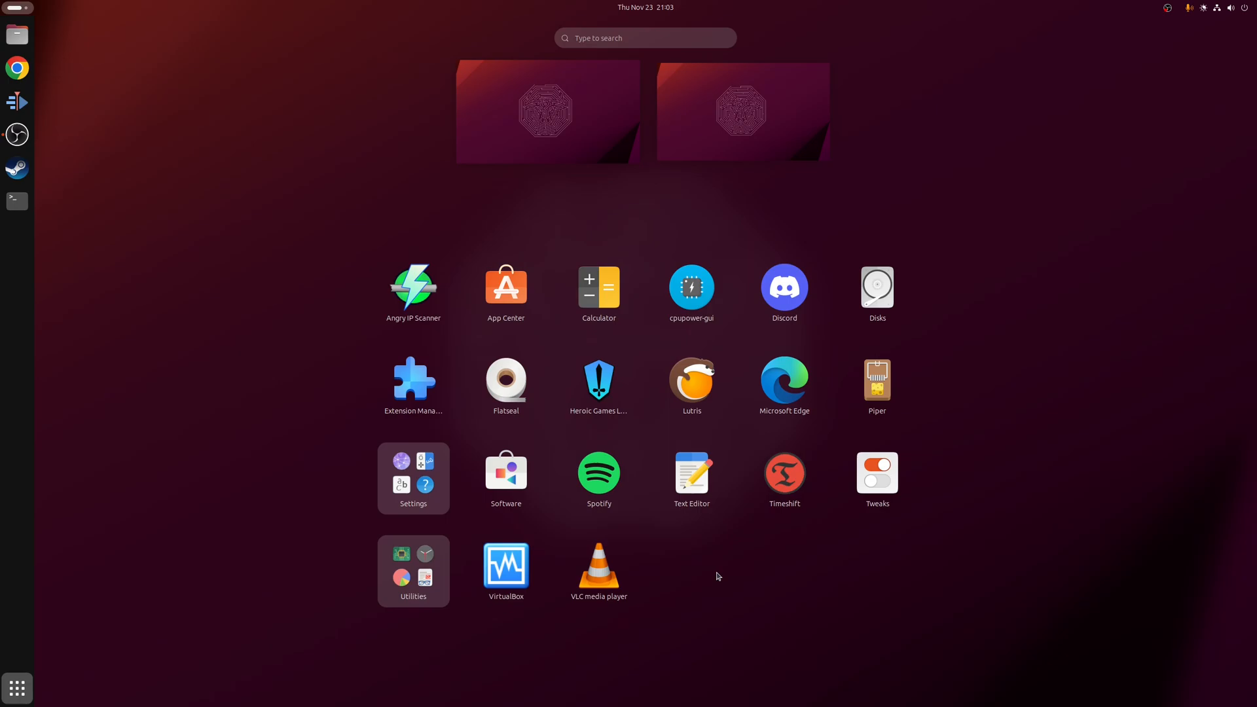
{"action": "mouse_move", "coordinate": [599, 473]}
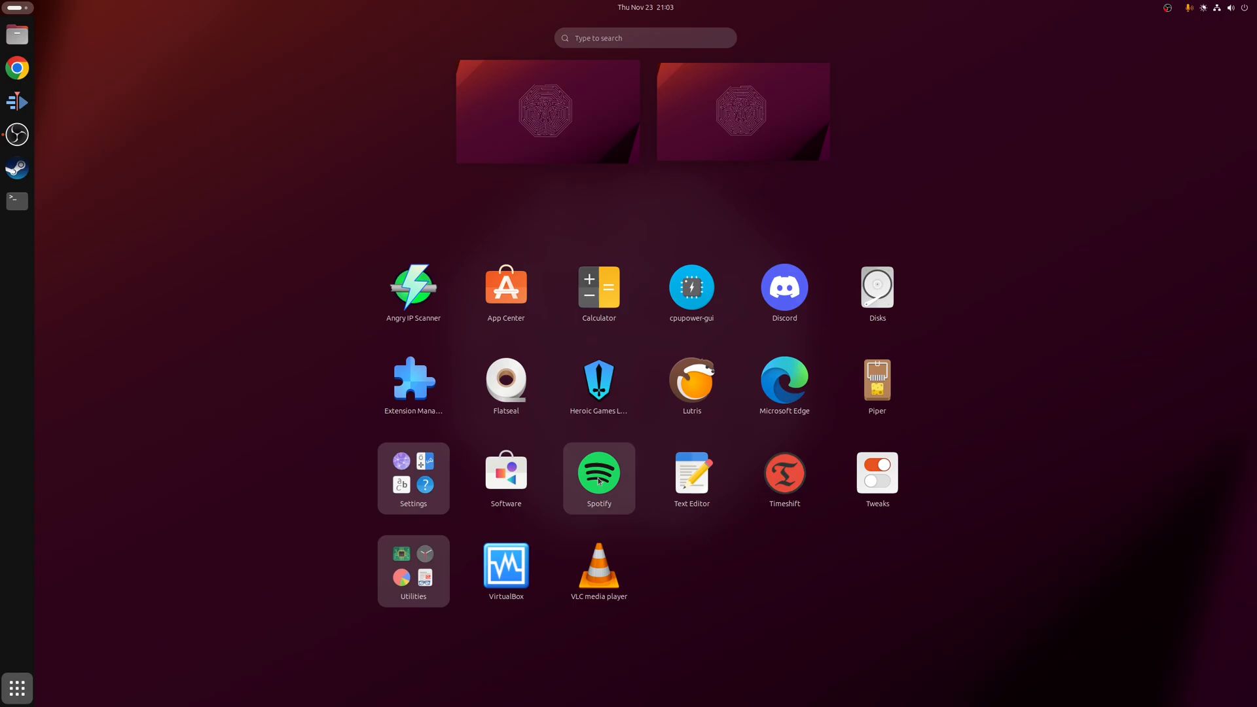
Launch Spotify from its icon in the Ubuntu app grid
{"action": "left_click", "coordinate": [598, 472]}
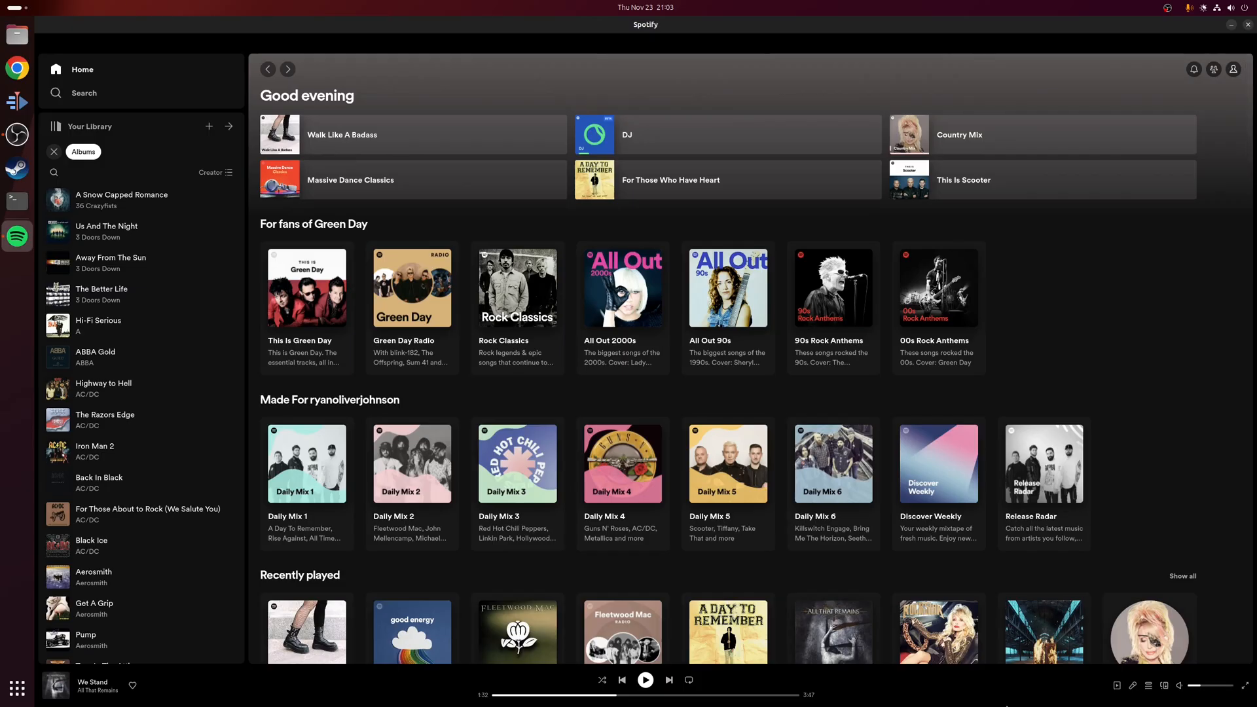